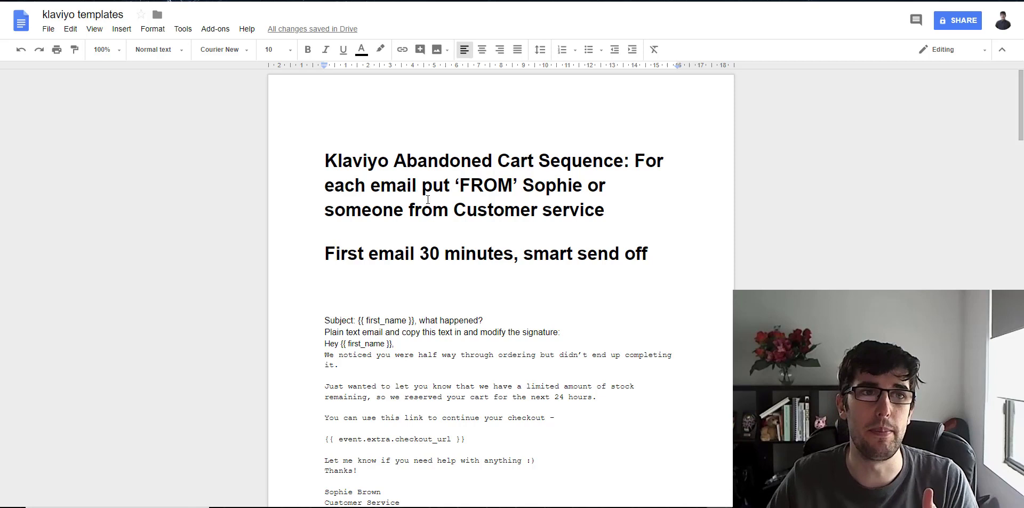
Read through the email text, highlighting the sentence about the unfinished order.
scroll(down, 3)
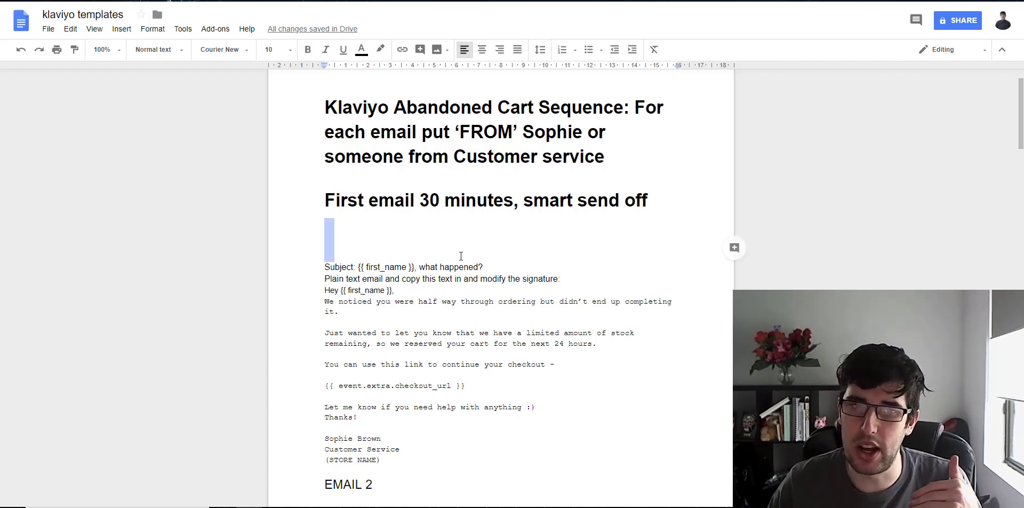
scroll(down, 3)
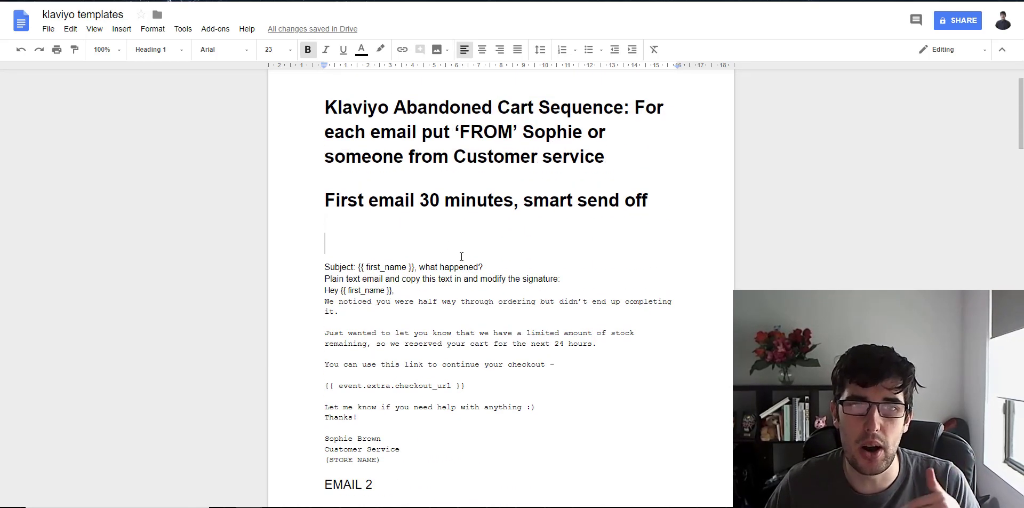
double_click(372, 267)
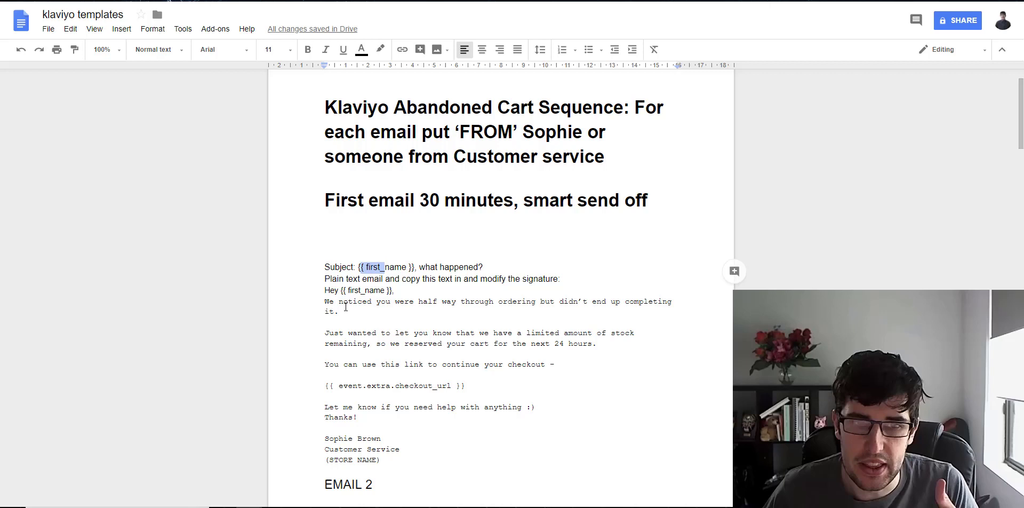
drag(339, 301, 415, 302)
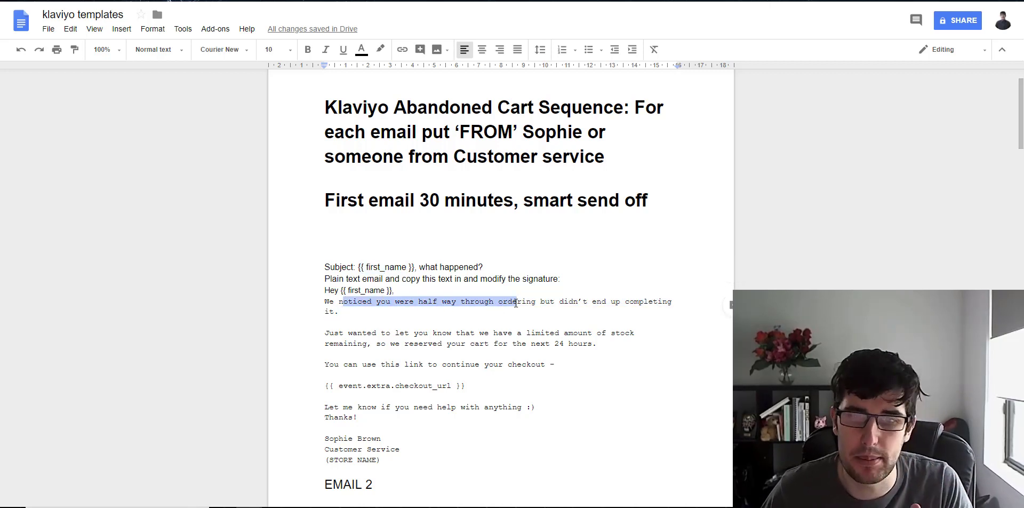
scroll(down, 3)
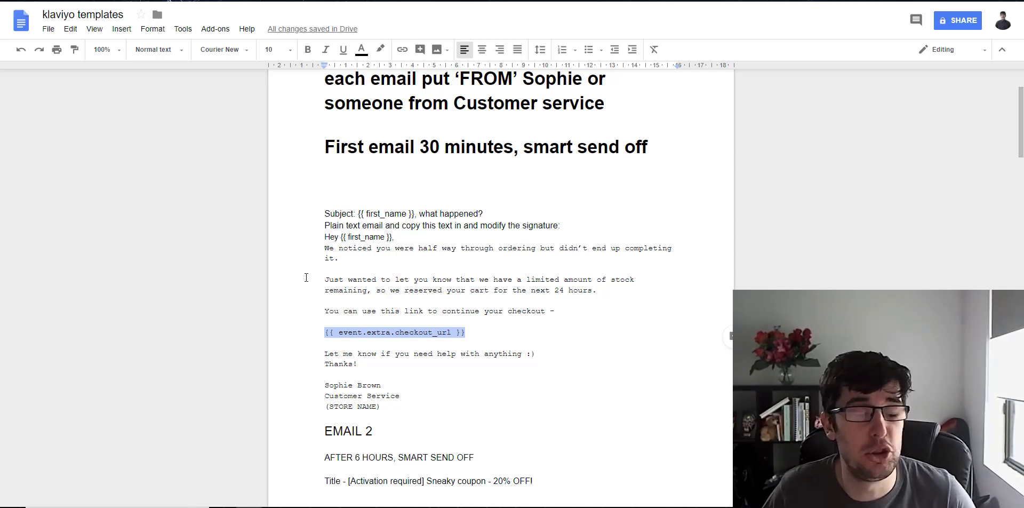
scroll(down, 3)
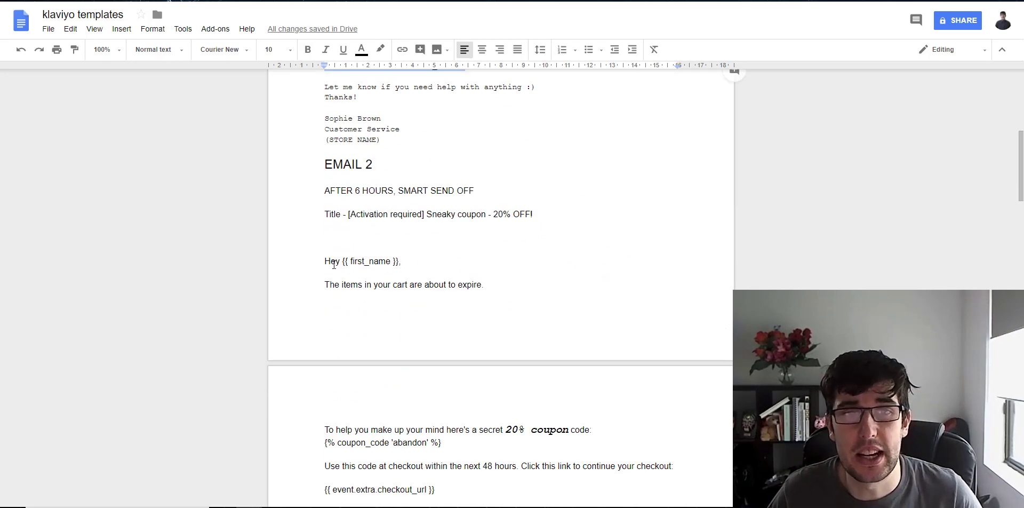
scroll(down, 3)
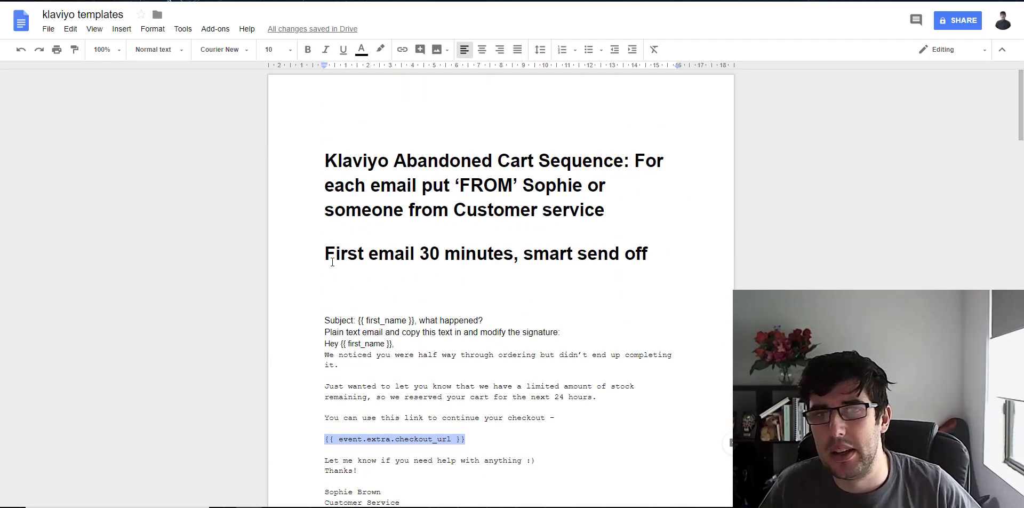
scroll(down, 3)
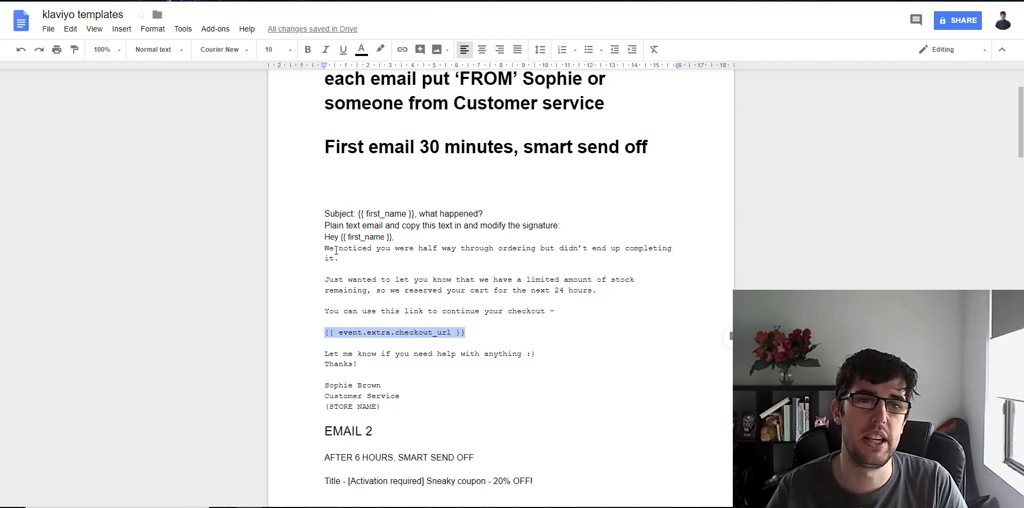
scroll(down, 3)
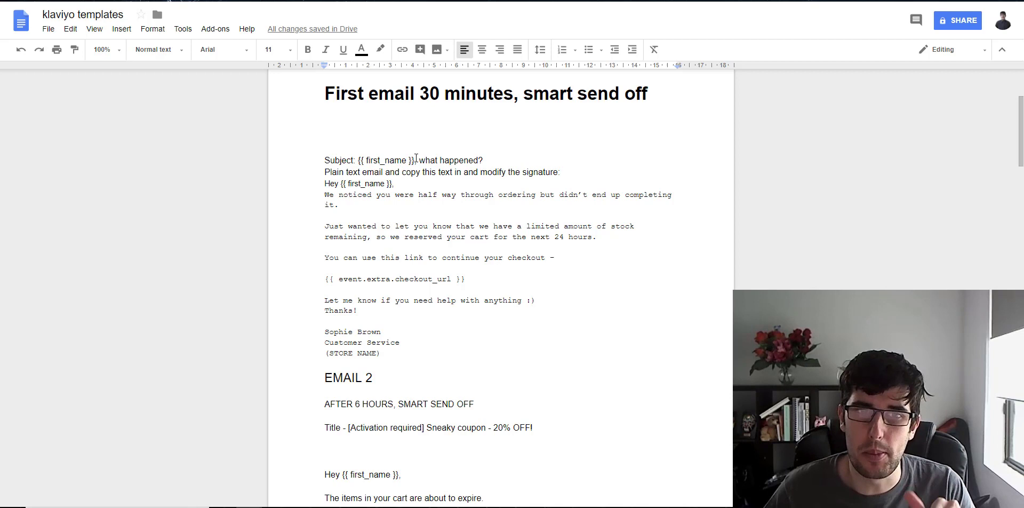
scroll(down, 3)
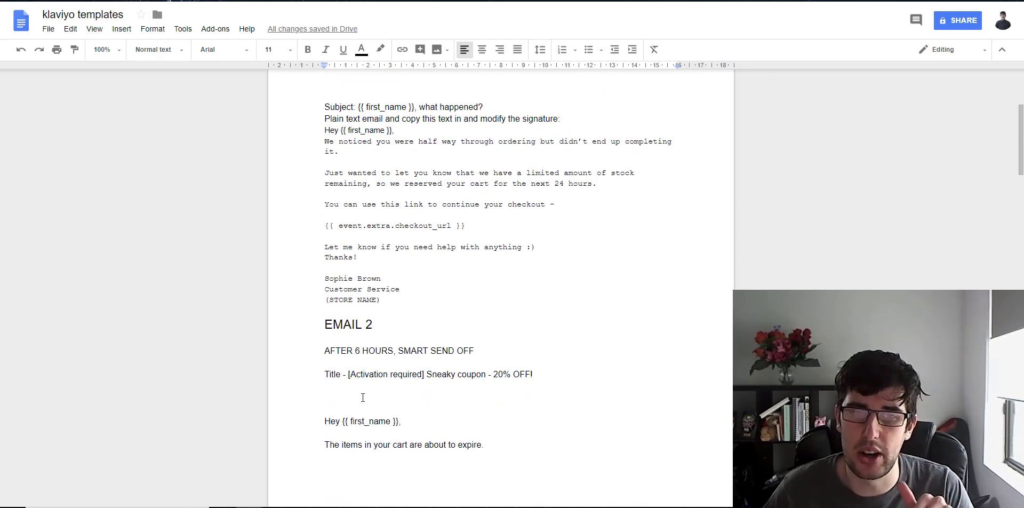
scroll(up, 3)
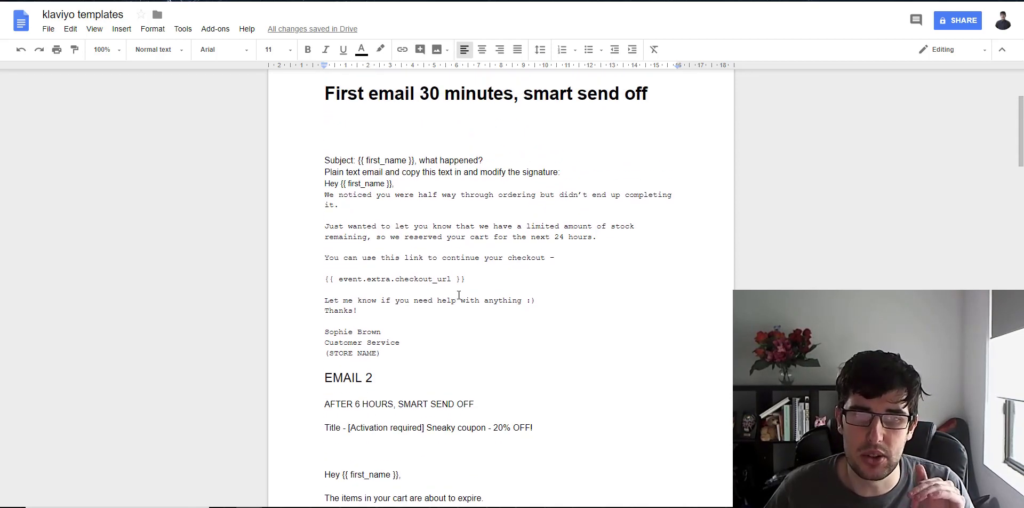
scroll(down, 3)
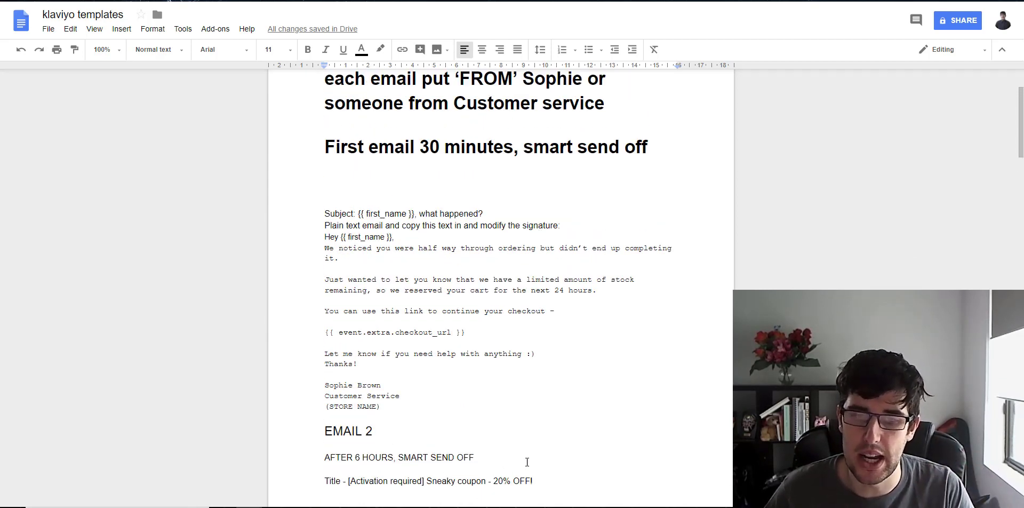
scroll(down, 3)
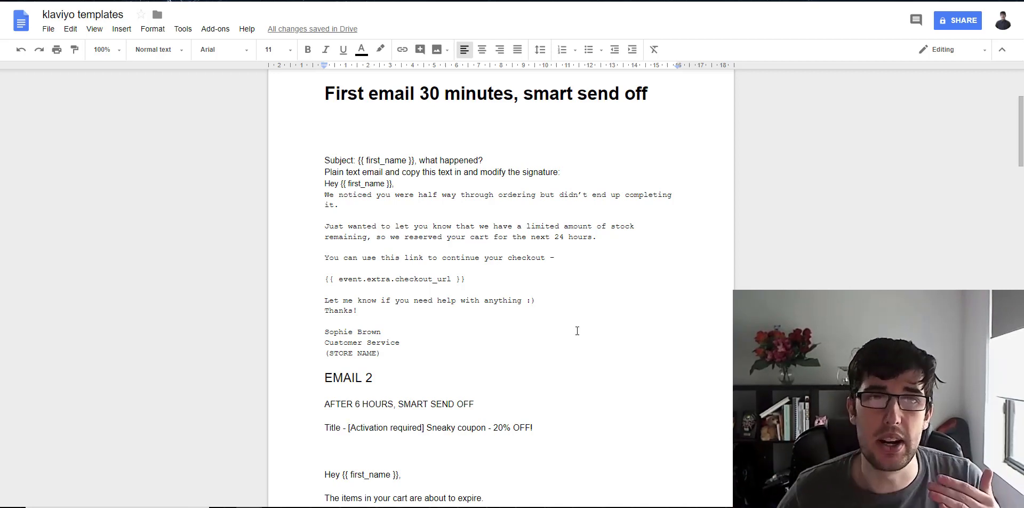
scroll(down, 3)
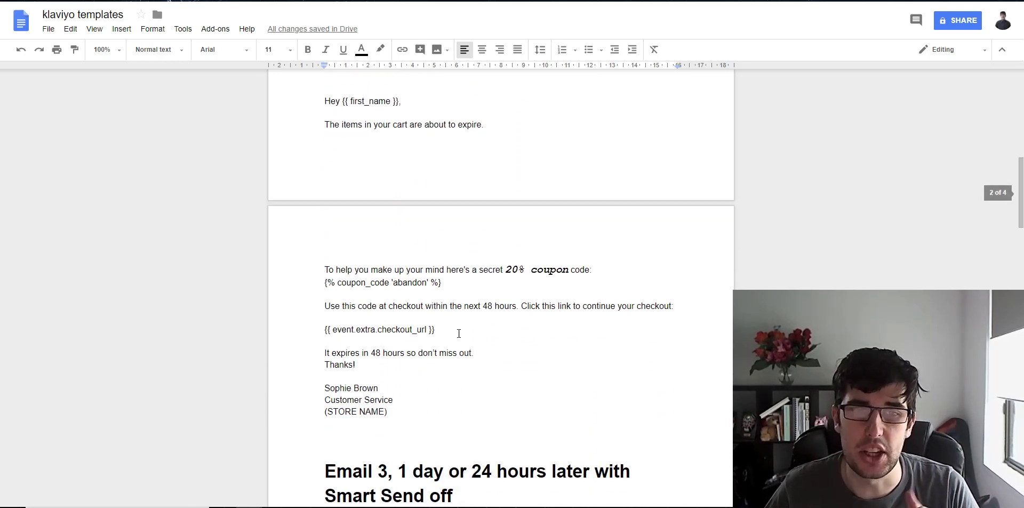
Inspect the abandon coupon code placeholder and scroll through the remaining email content.
double_click(382, 282)
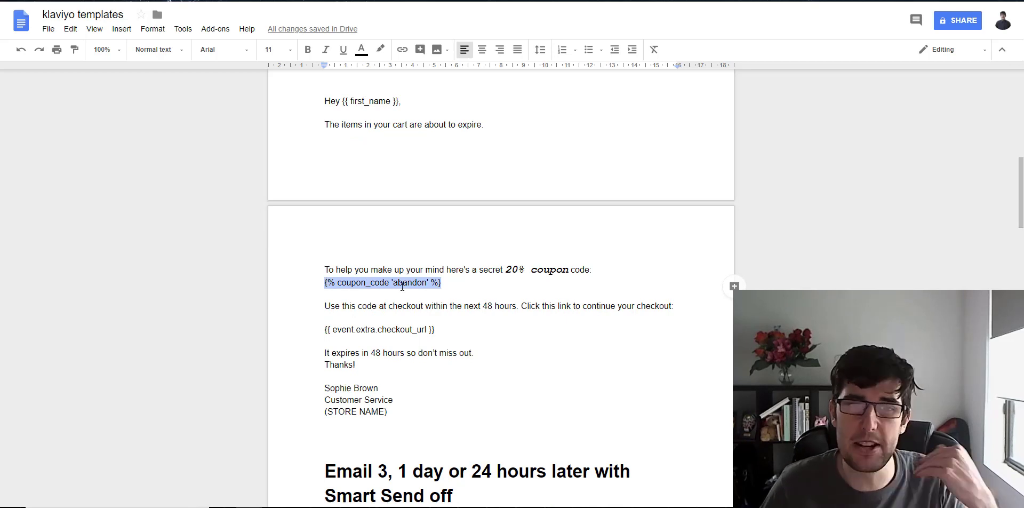
click(413, 282)
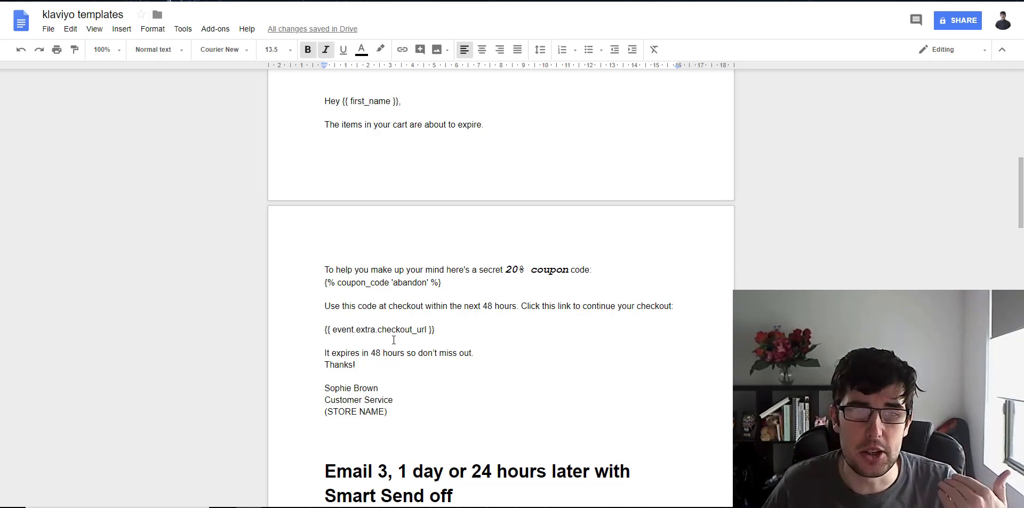
double_click(351, 388)
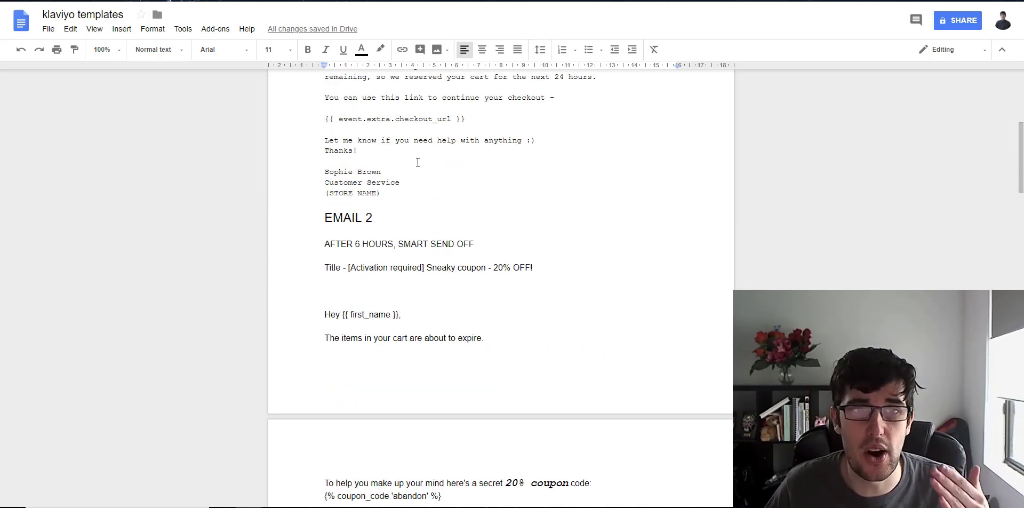
scroll(down, 3)
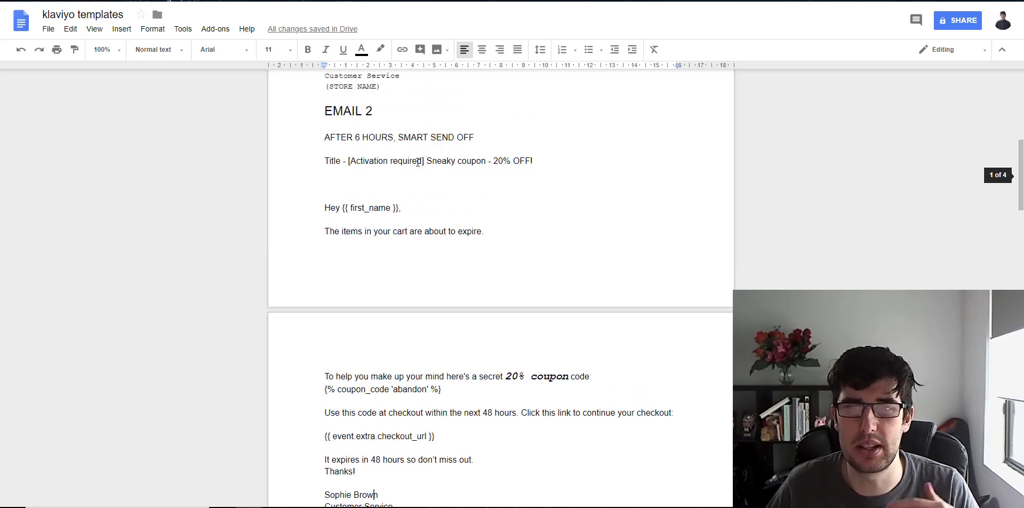
scroll(down, 3)
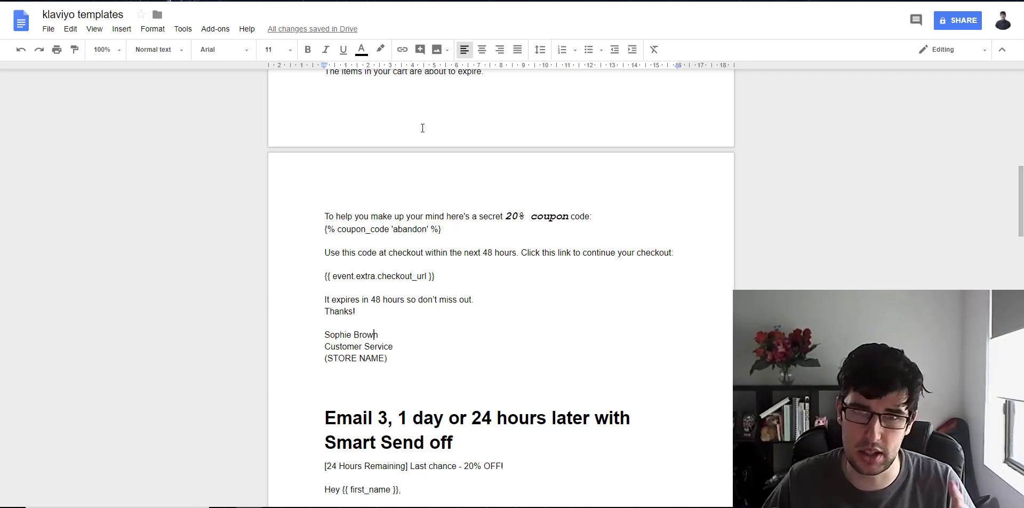
mouse_move(465, 139)
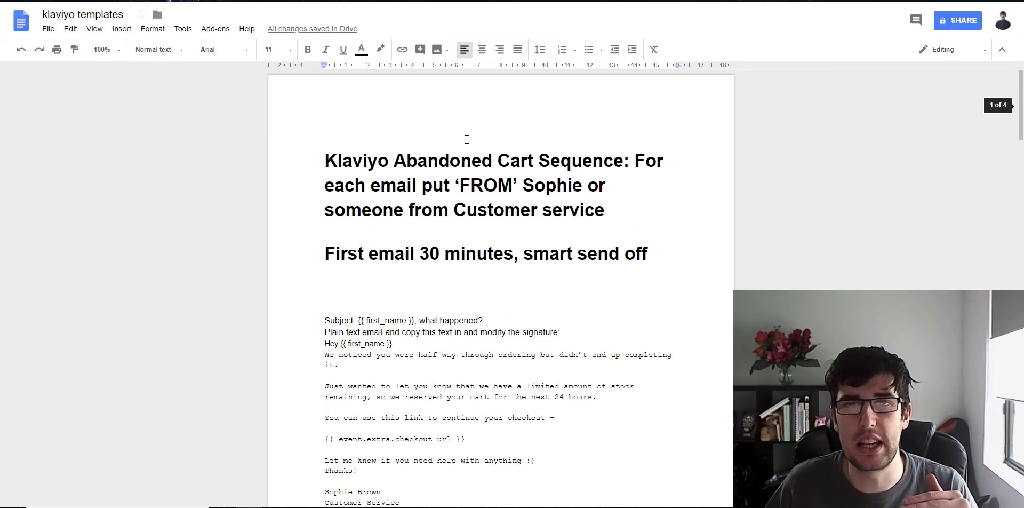
scroll(down, 3)
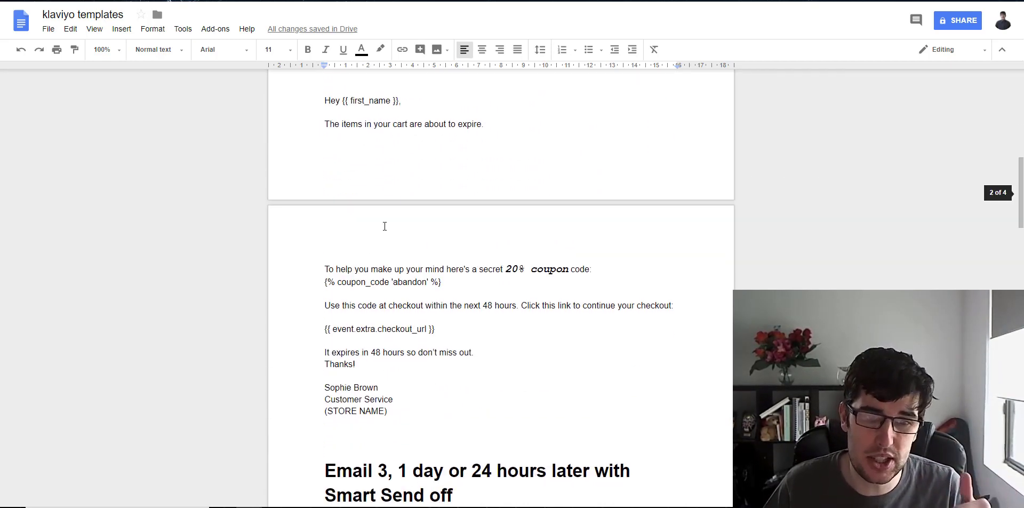
scroll(down, 3)
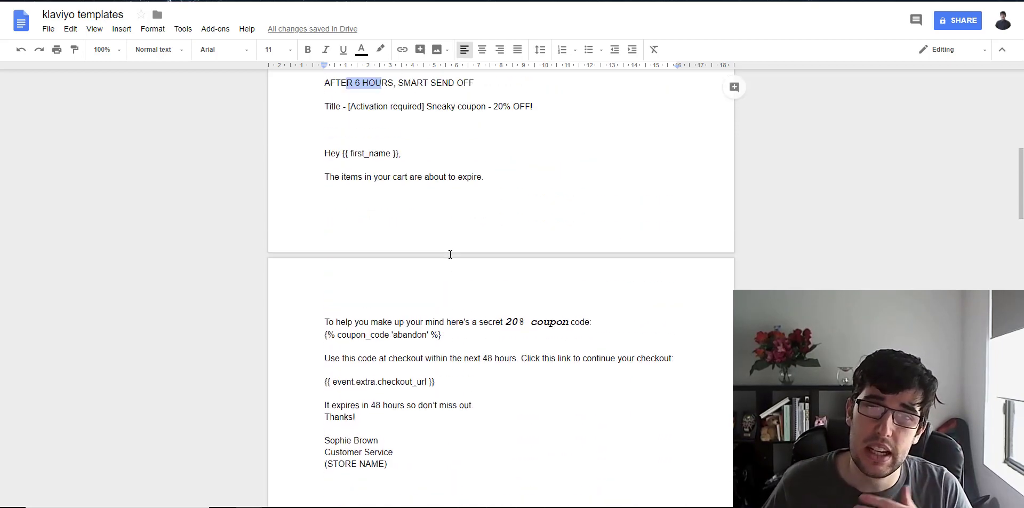
scroll(up, 3)
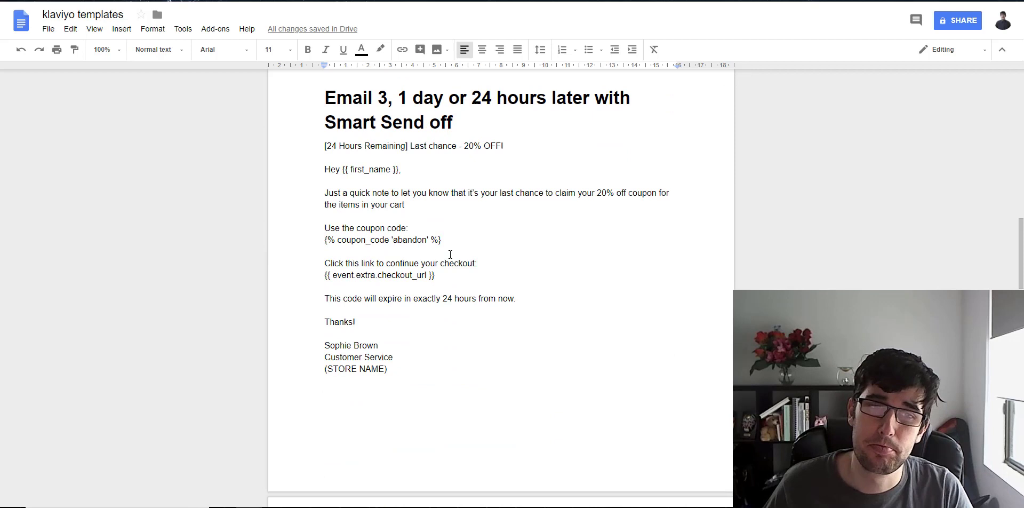
scroll(down, 3)
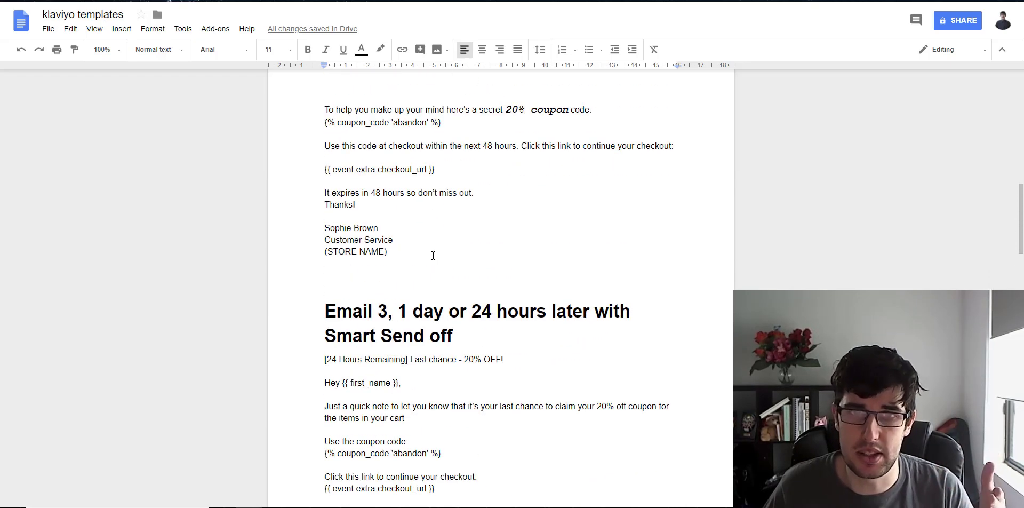
scroll(down, 3)
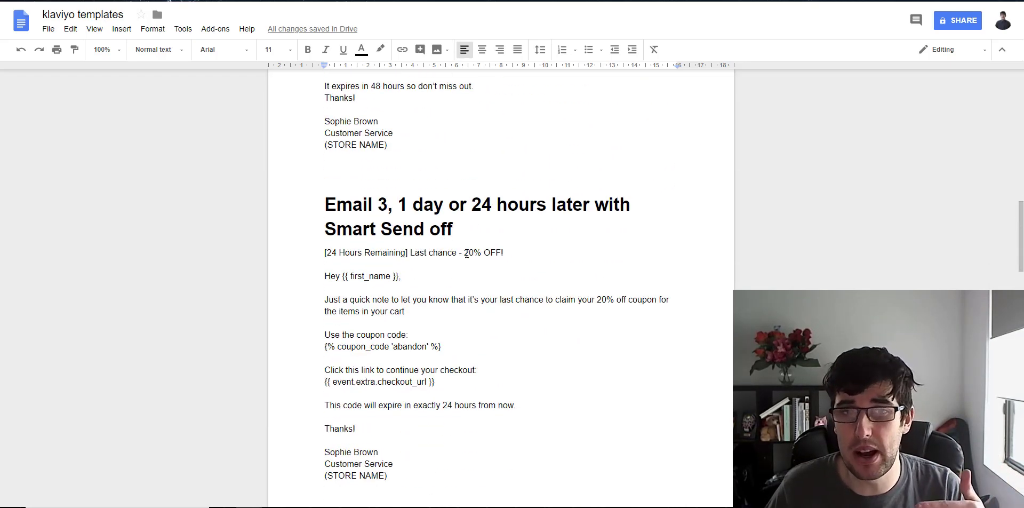
scroll(down, 3)
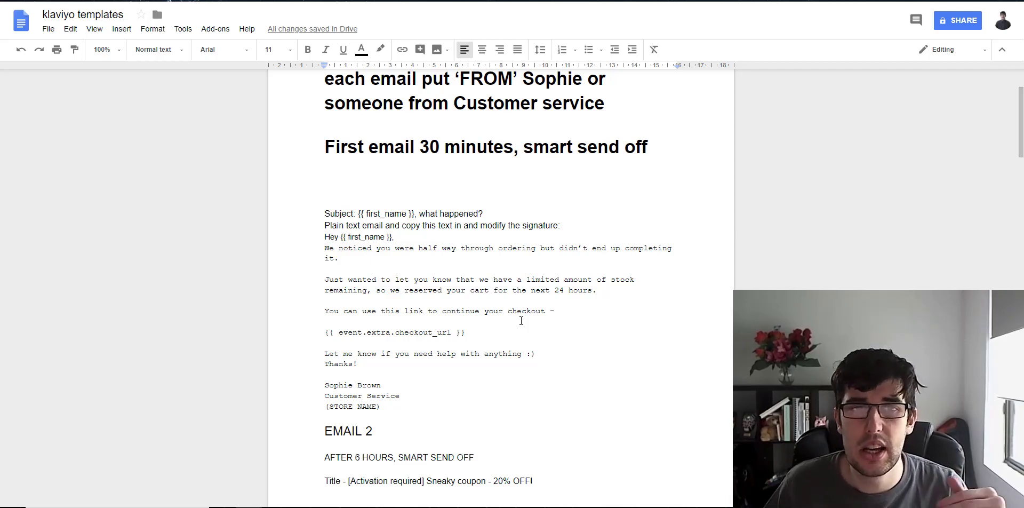
scroll(down, 3)
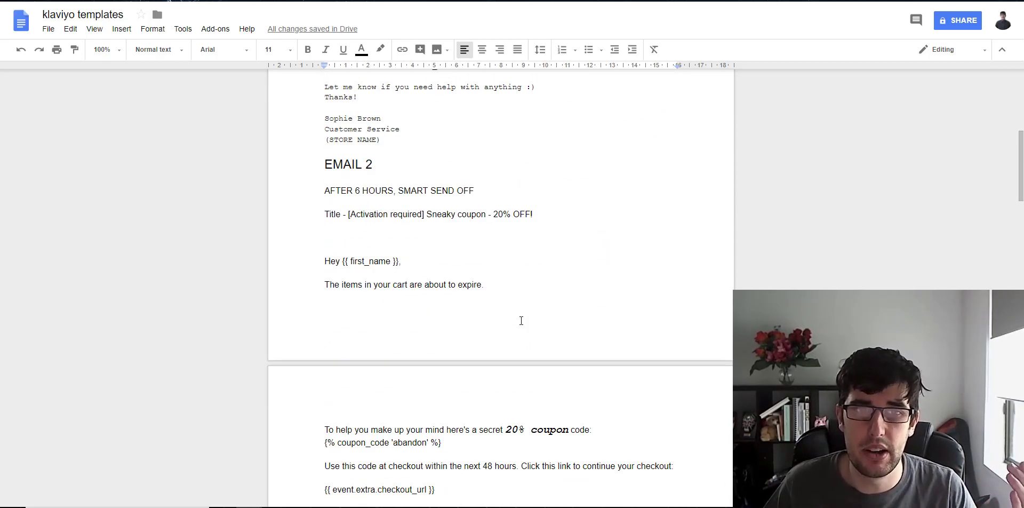
scroll(down, 3)
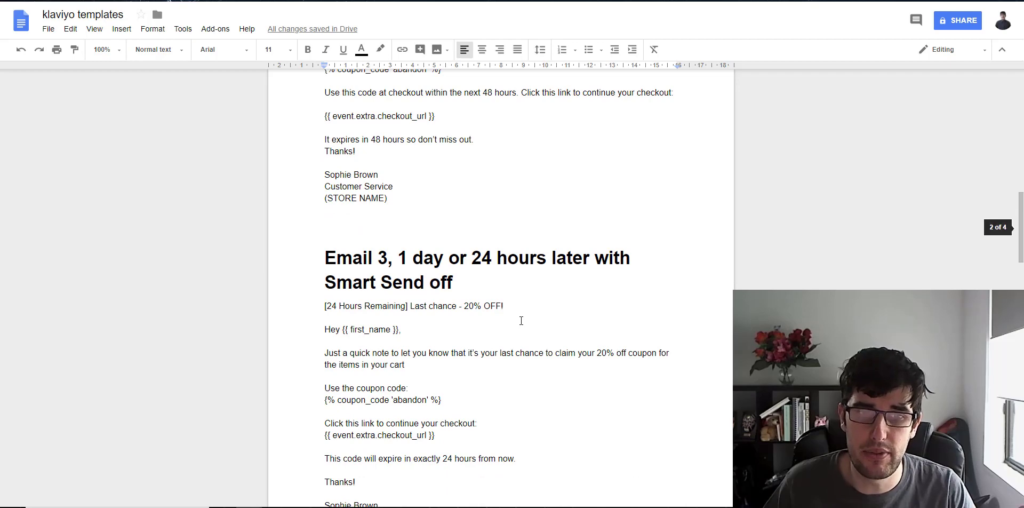
scroll(down, 3)
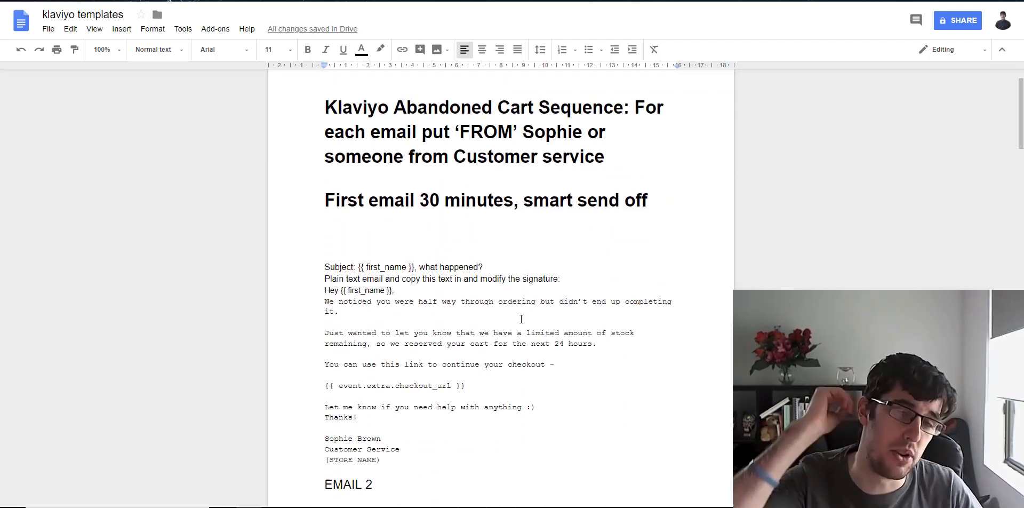
scroll(down, 3)
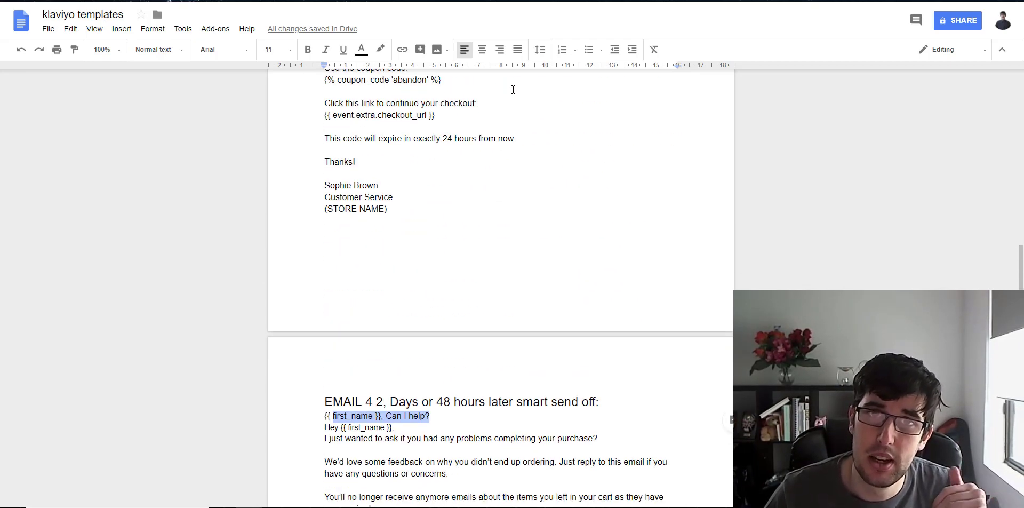
scroll(down, 3)
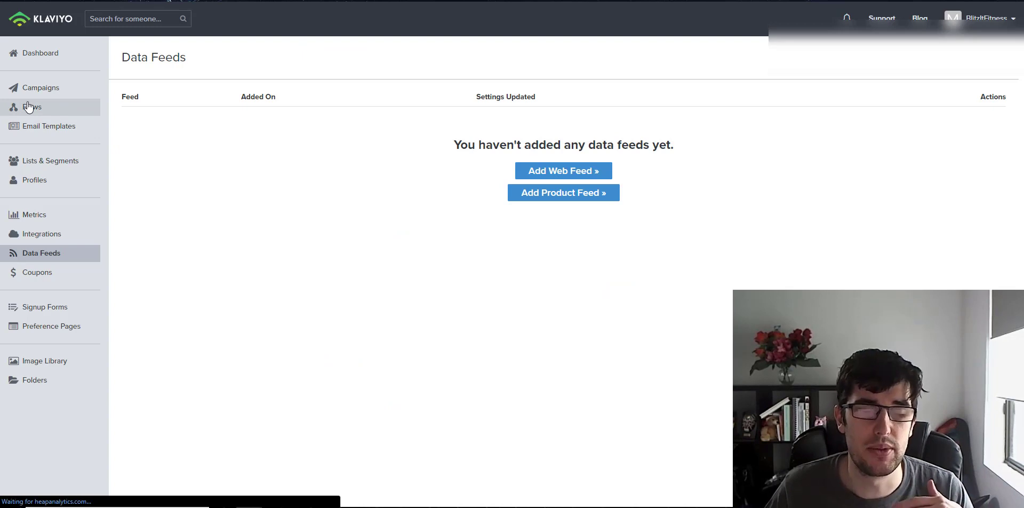
Open Abandoned Cart from the Flows list and scroll through its emails and waits.
click(32, 106)
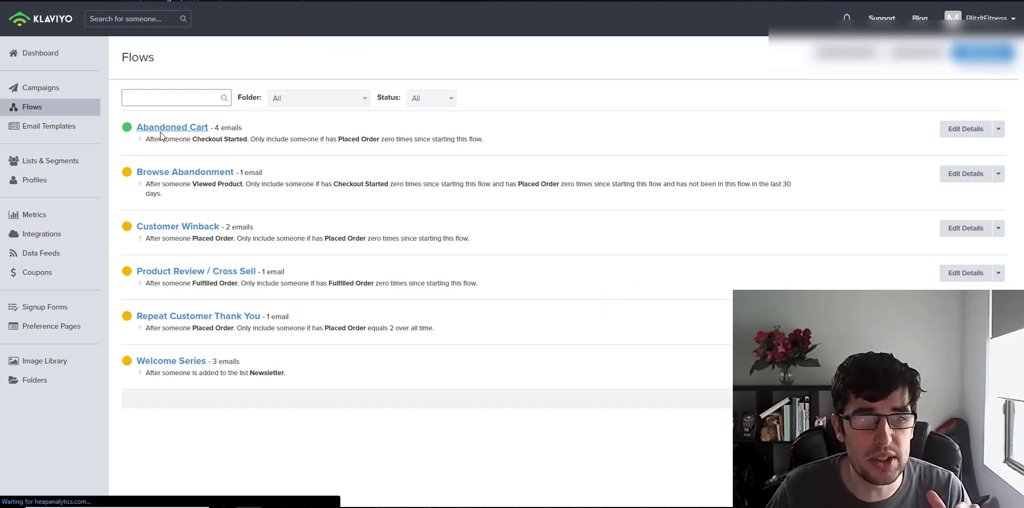
click(172, 127)
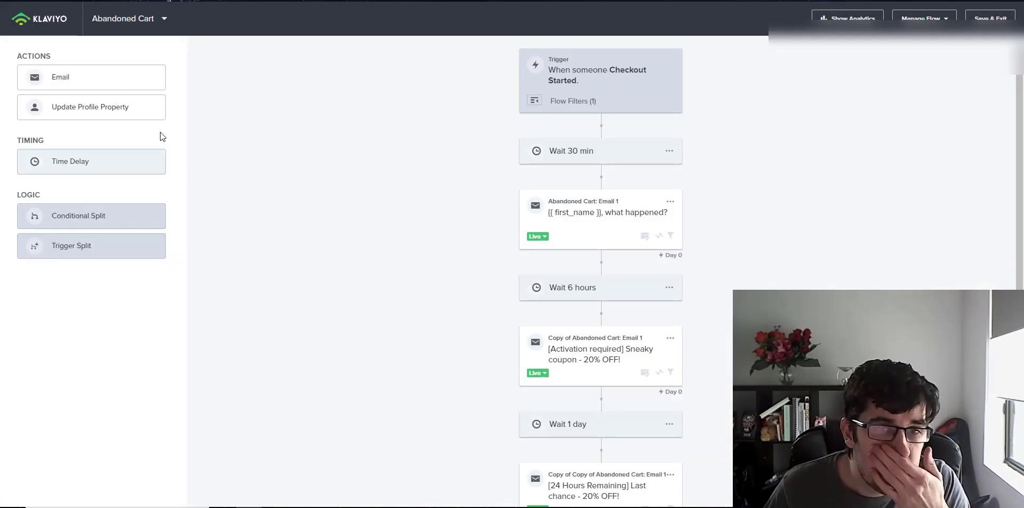
scroll(down, 3)
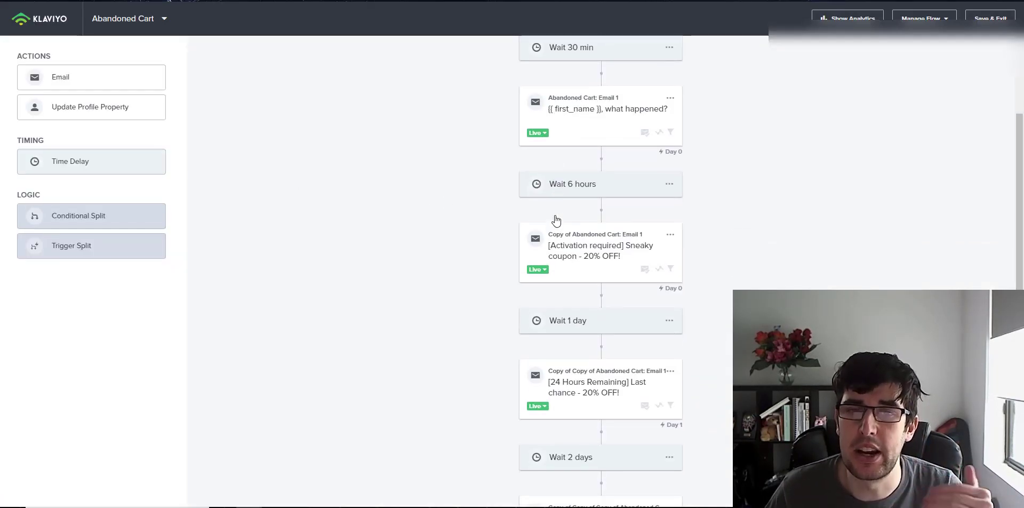
scroll(down, 3)
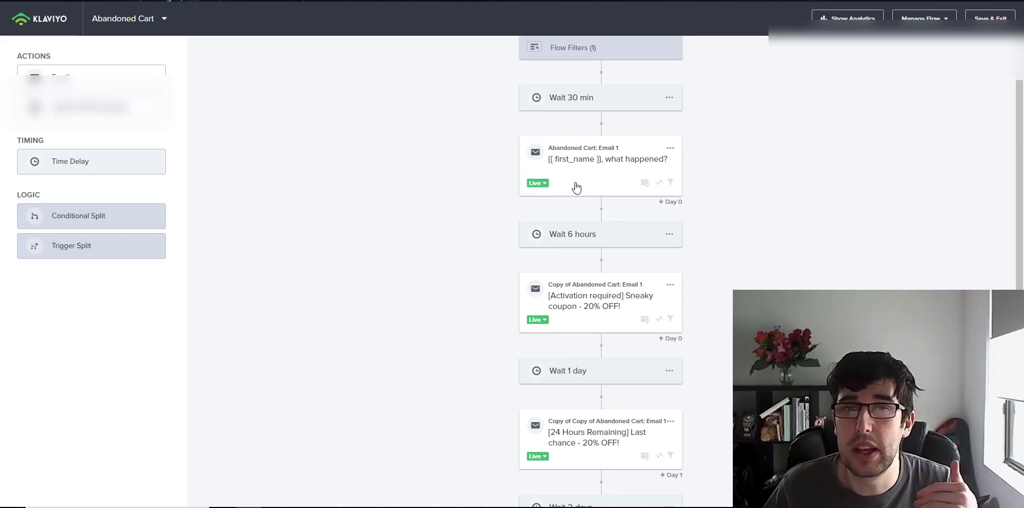
Select the Abandoned Cart: Email 1 card and open its content in the editor.
click(599, 165)
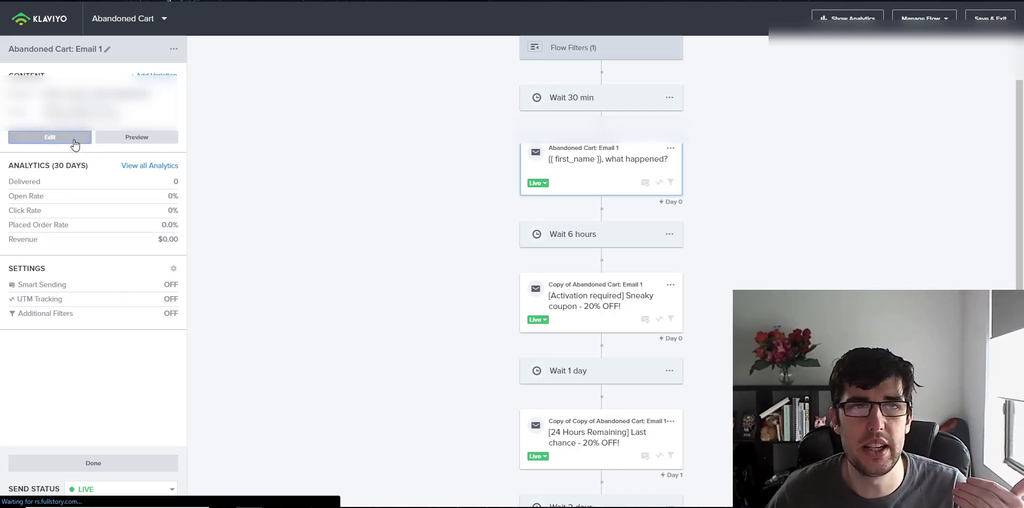
click(50, 136)
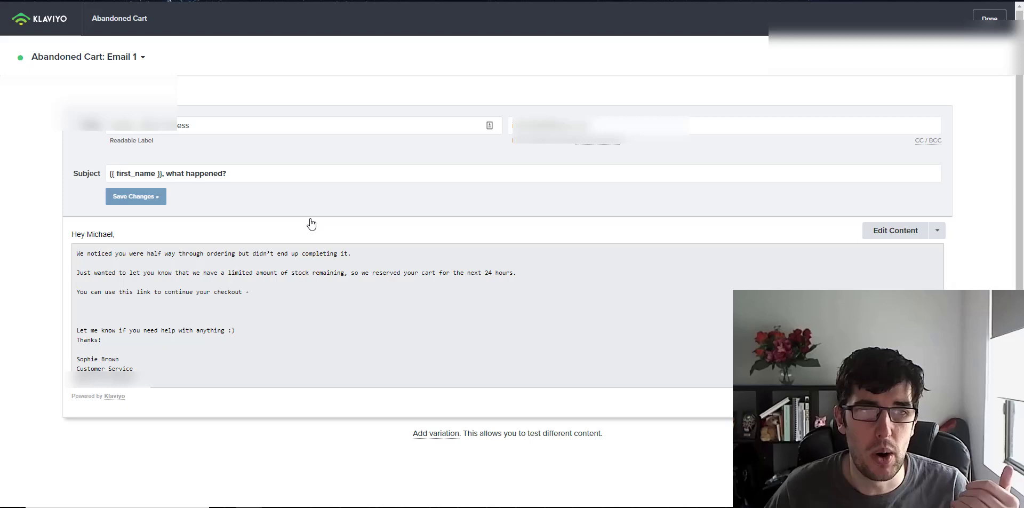
mouse_move(148, 293)
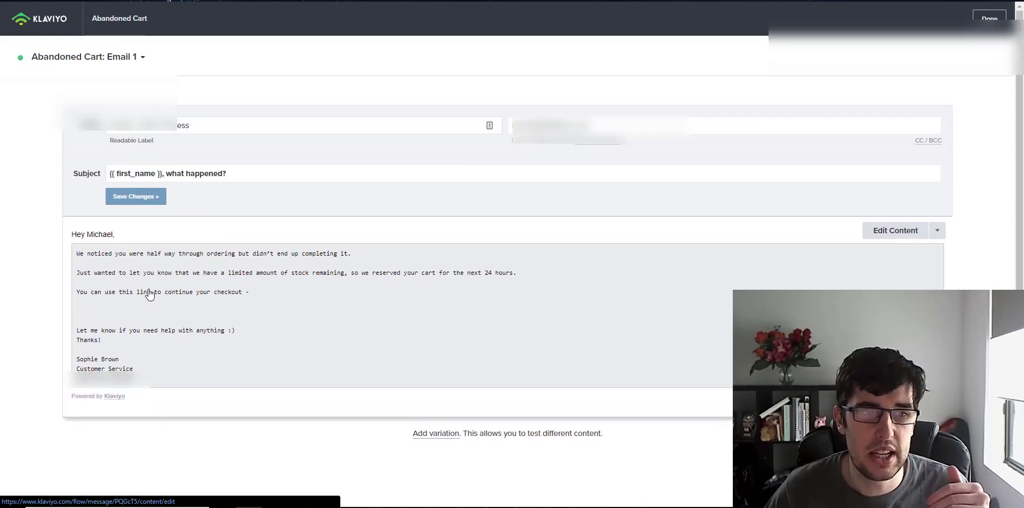
mouse_move(92, 330)
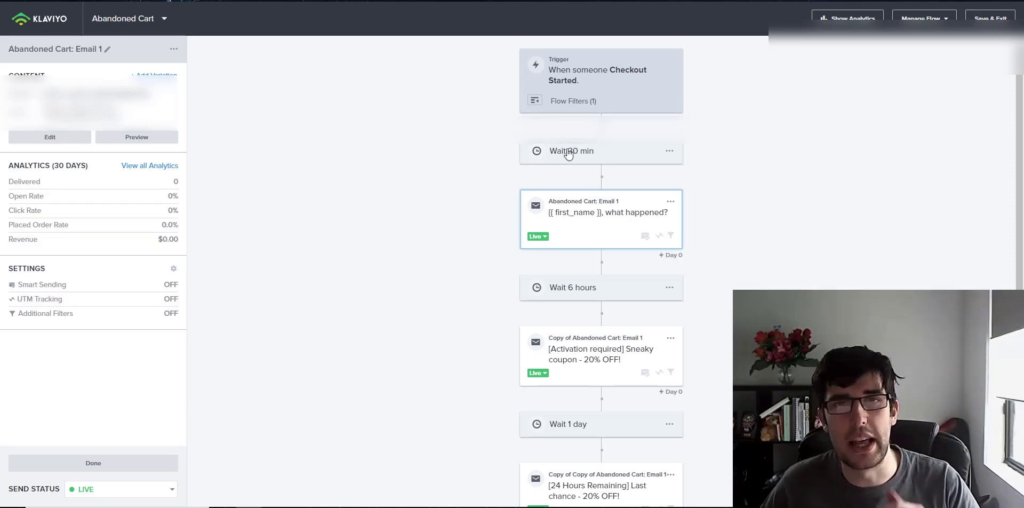
Review the flow's steps, including the 2-day wait before the last email.
click(570, 151)
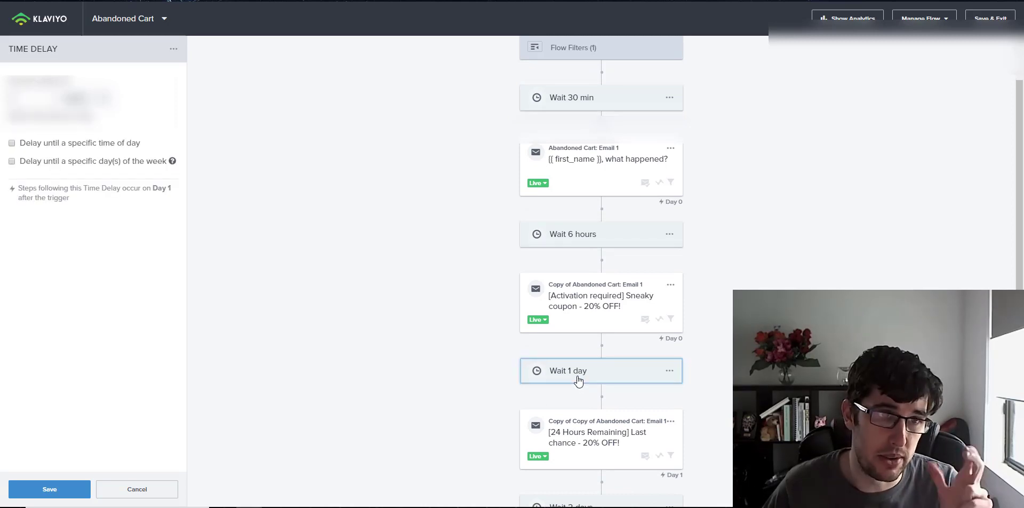
scroll(down, 3)
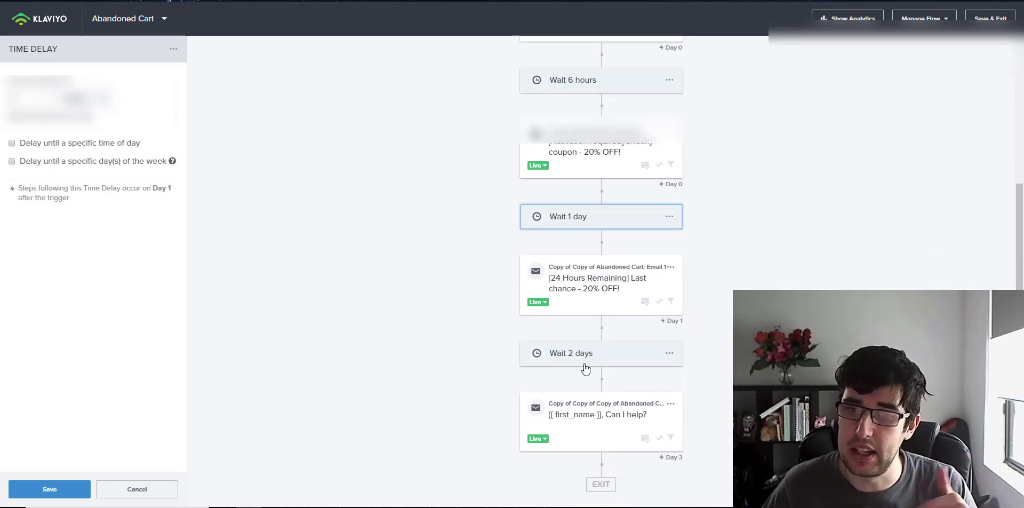
click(584, 353)
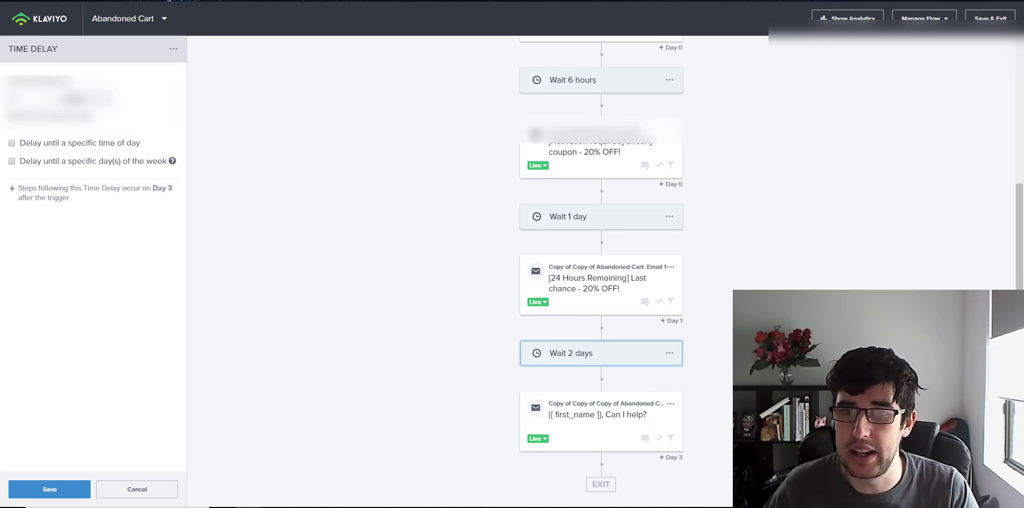
scroll(down, 3)
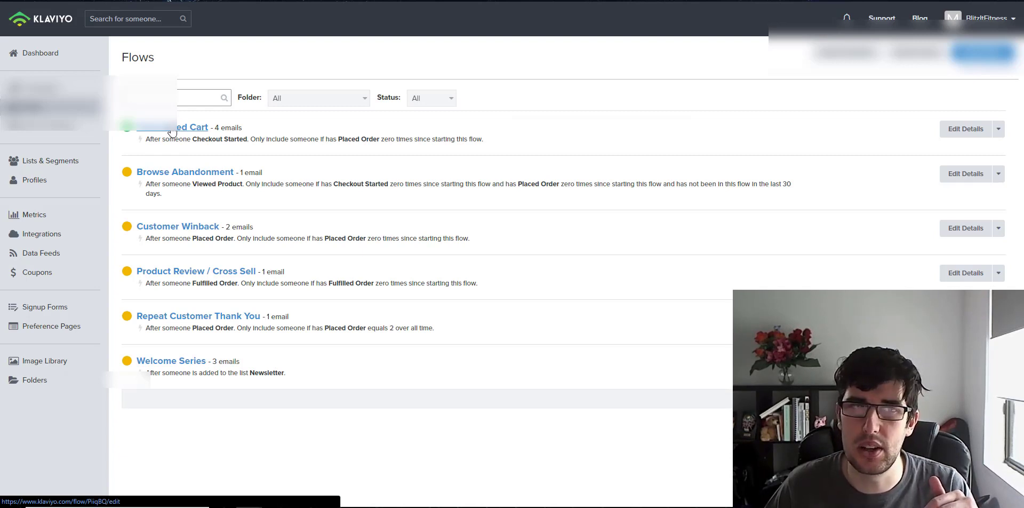
Open the Abandoned Cart flow to add an Email #5 action.
click(173, 127)
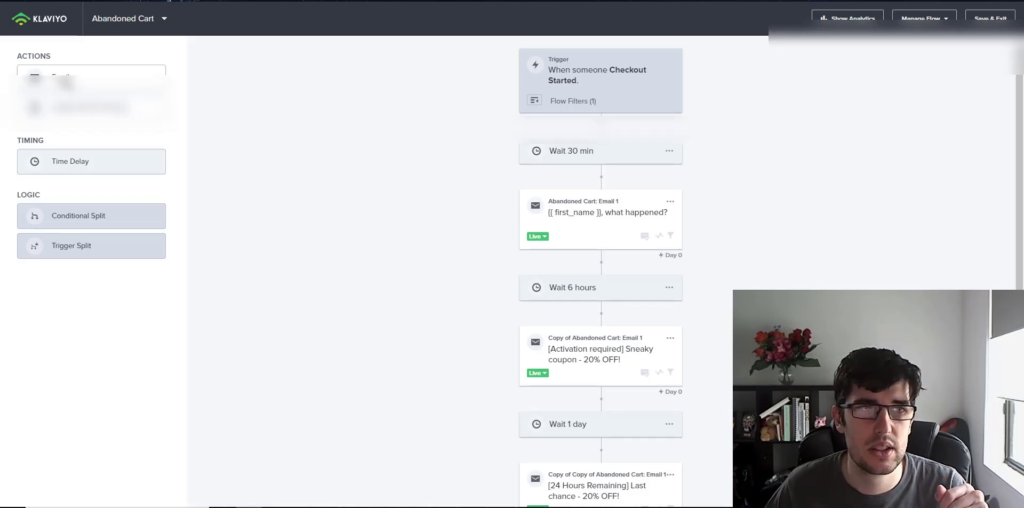
mouse_move(29, 19)
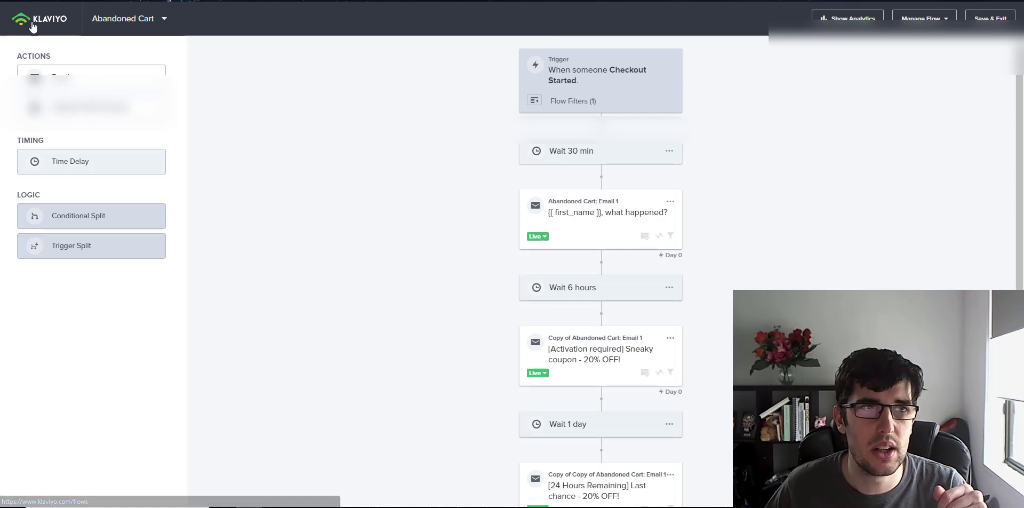
click(39, 18)
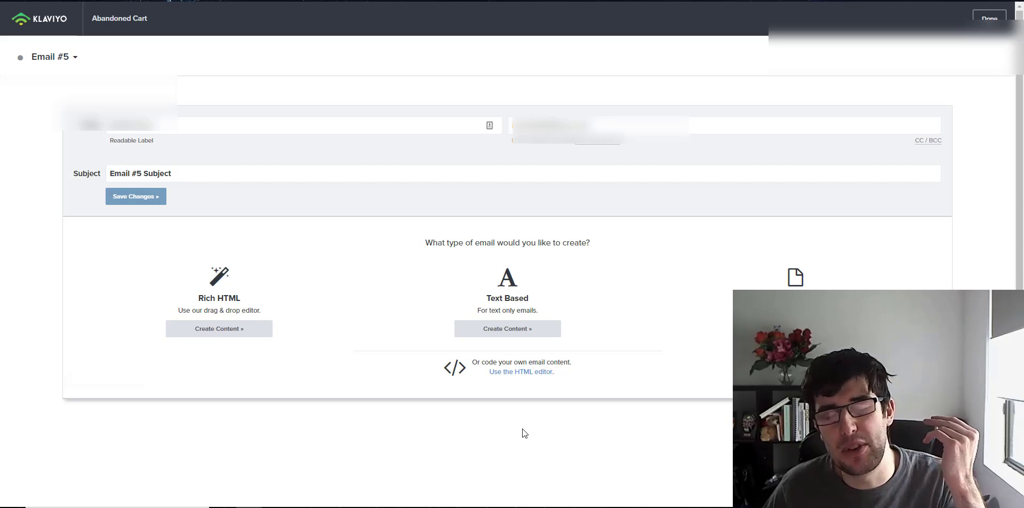
mouse_move(516, 384)
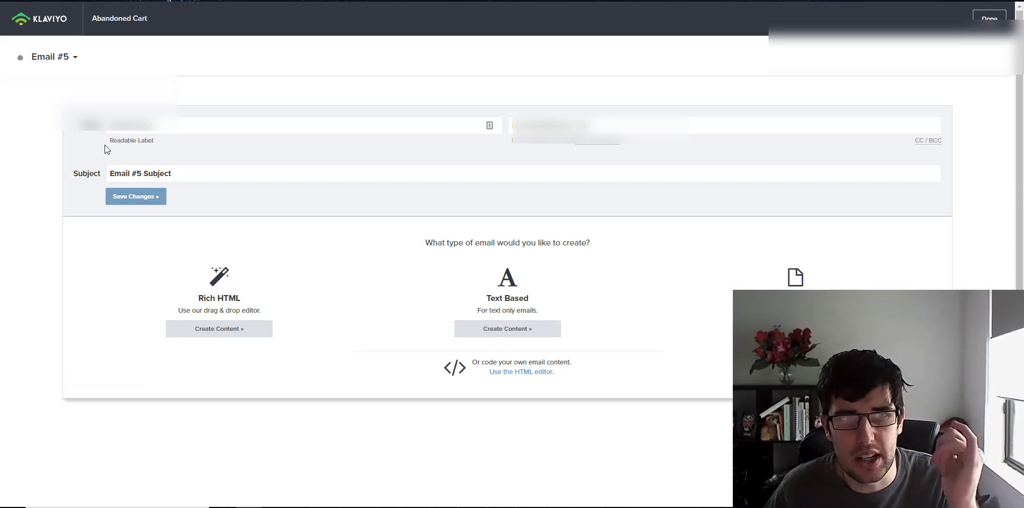
mouse_move(284, 265)
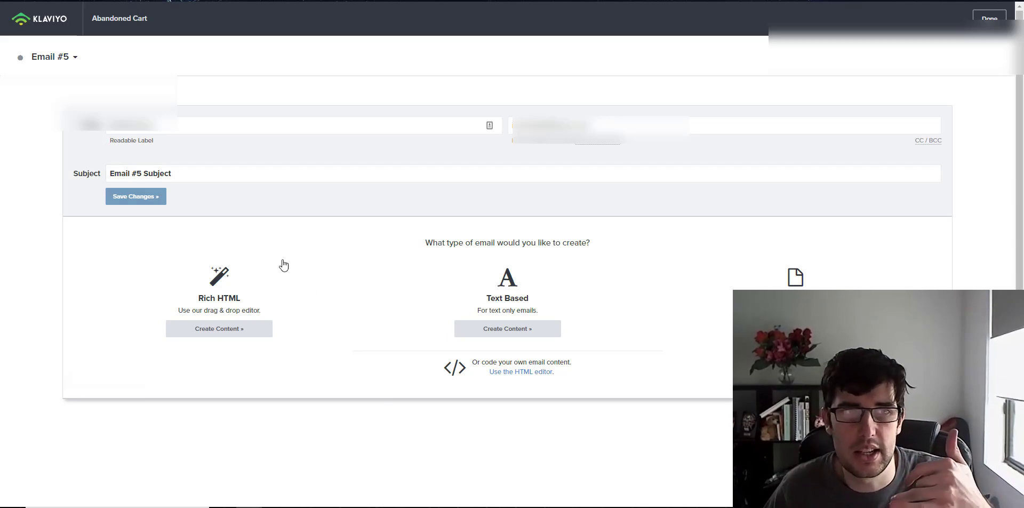
mouse_move(448, 363)
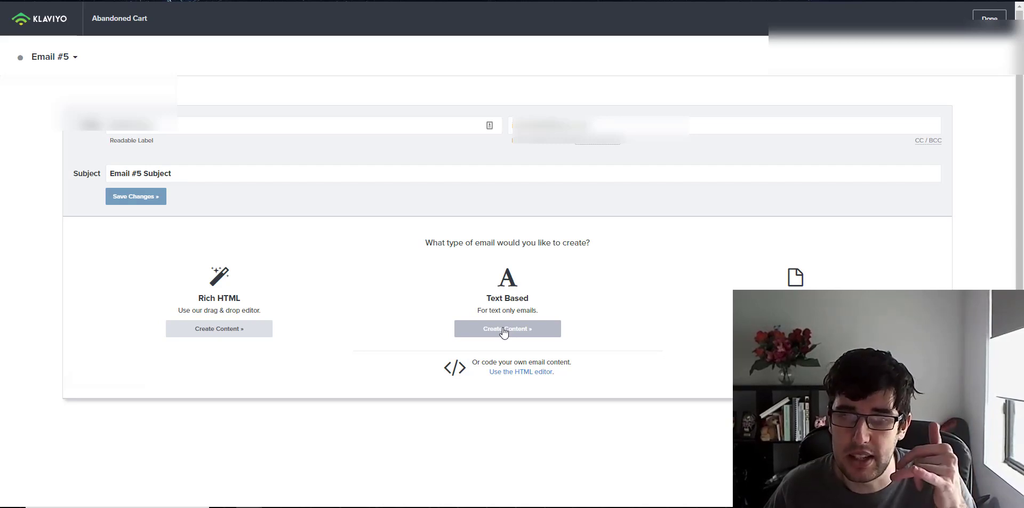
Choose the Text Based content type for Email #5.
click(506, 328)
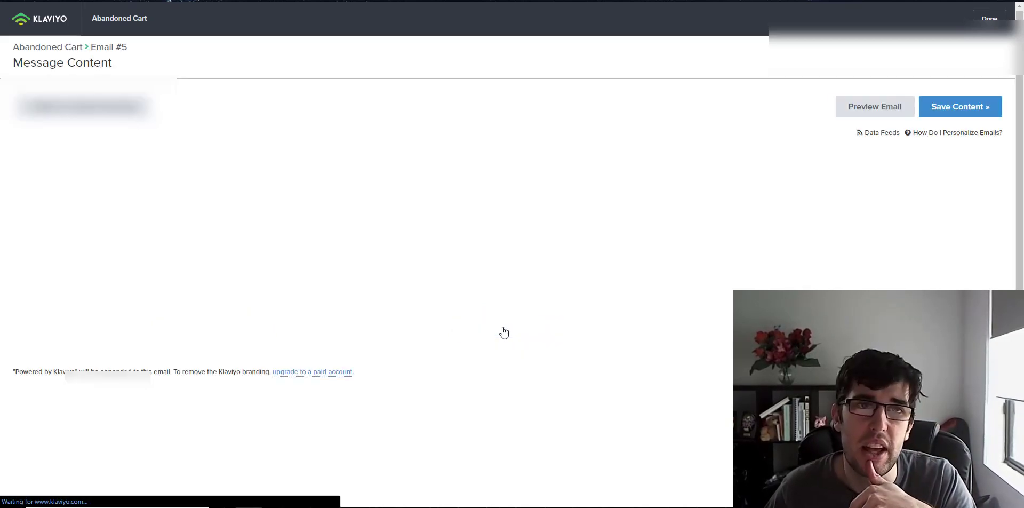
mouse_move(515, 337)
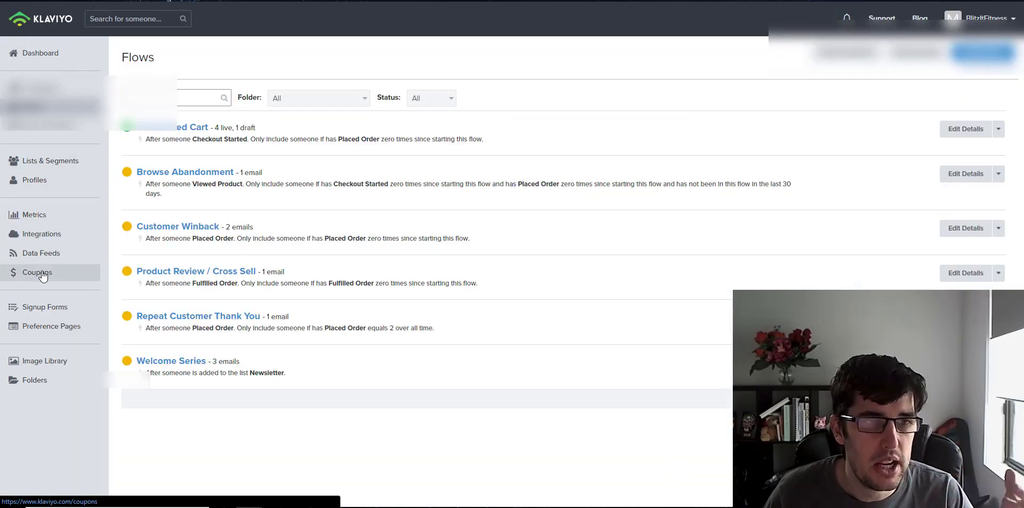
Go to Coupons and open the 'abandon' 20% entire-order coupon.
click(37, 272)
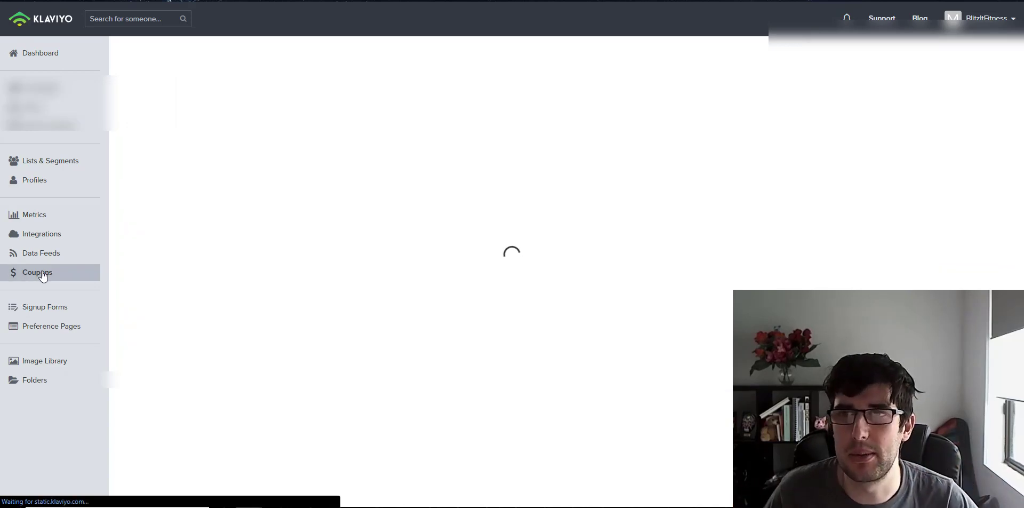
click(37, 272)
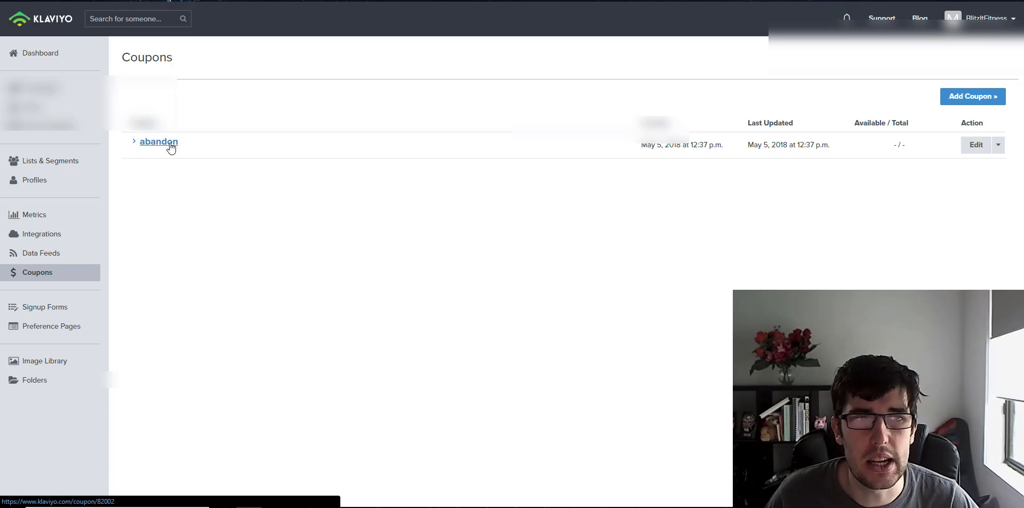
click(158, 142)
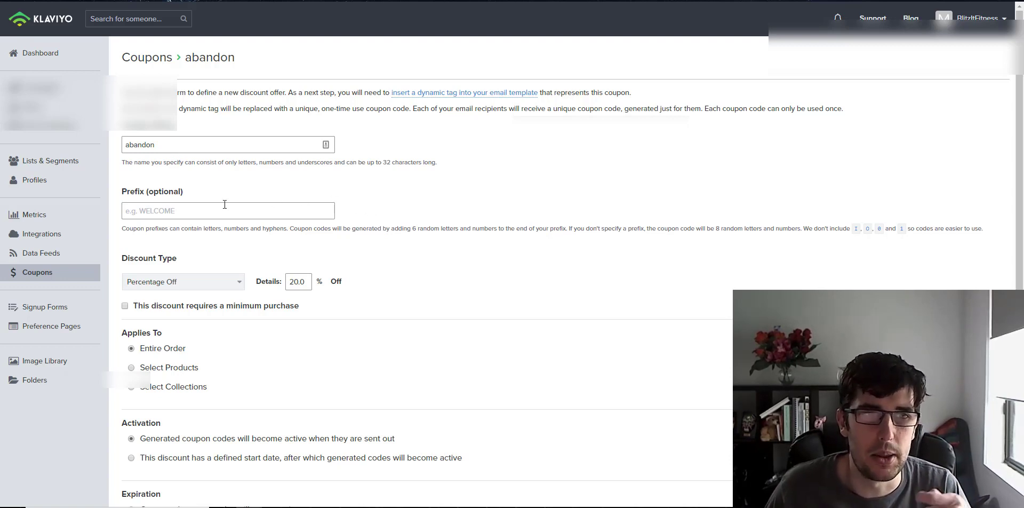
scroll(down, 3)
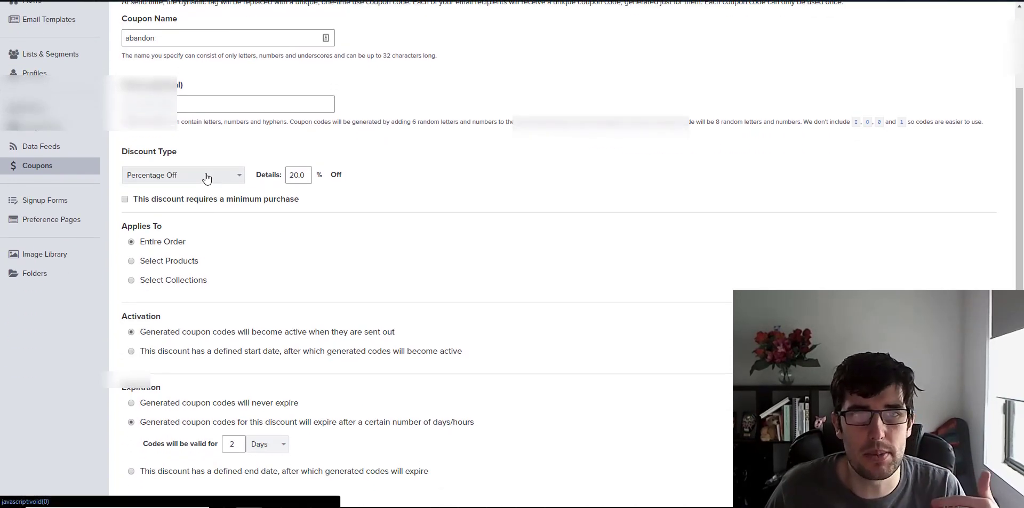
click(182, 174)
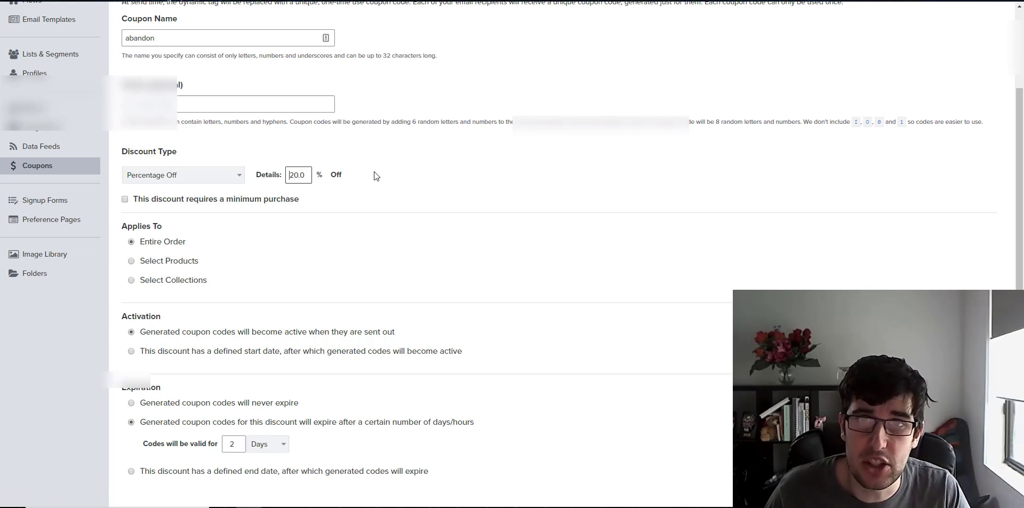
mouse_move(348, 147)
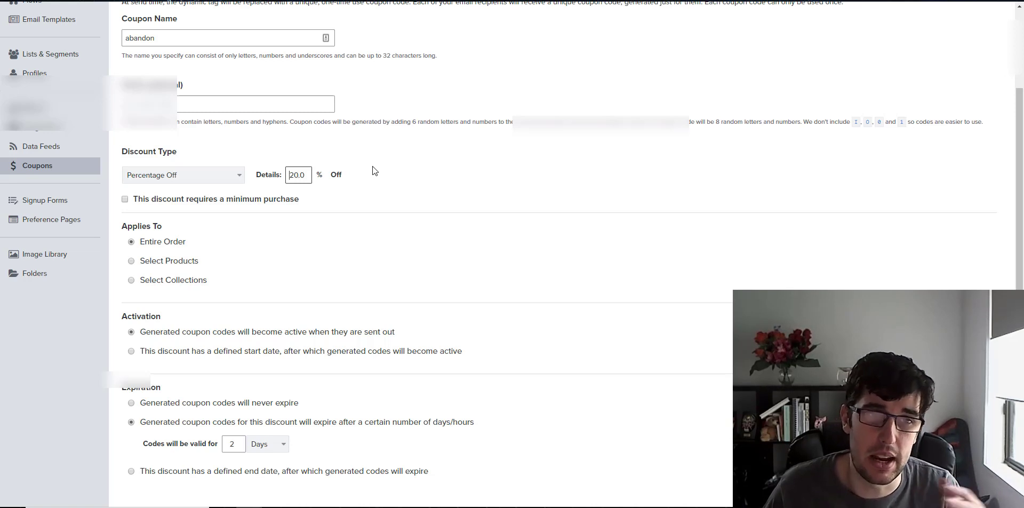
scroll(down, 3)
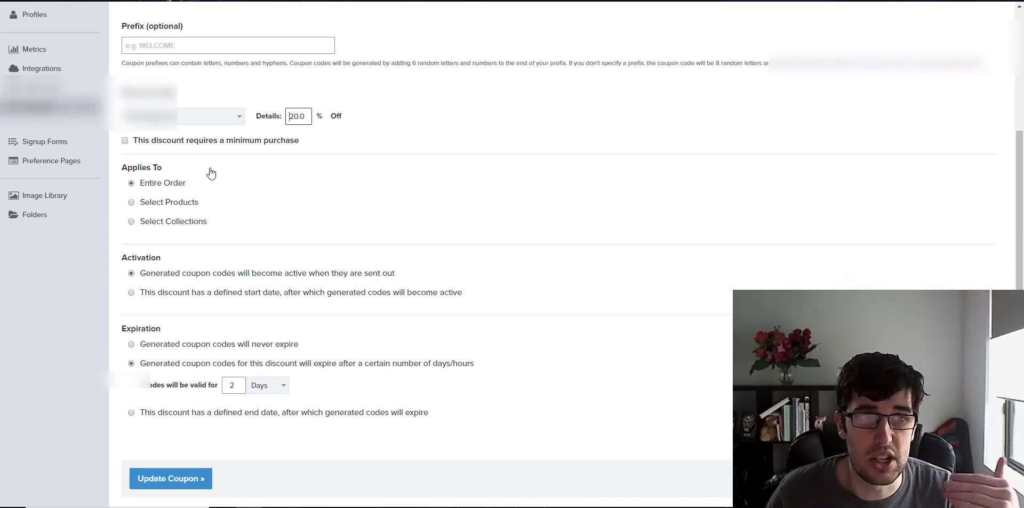
mouse_move(181, 175)
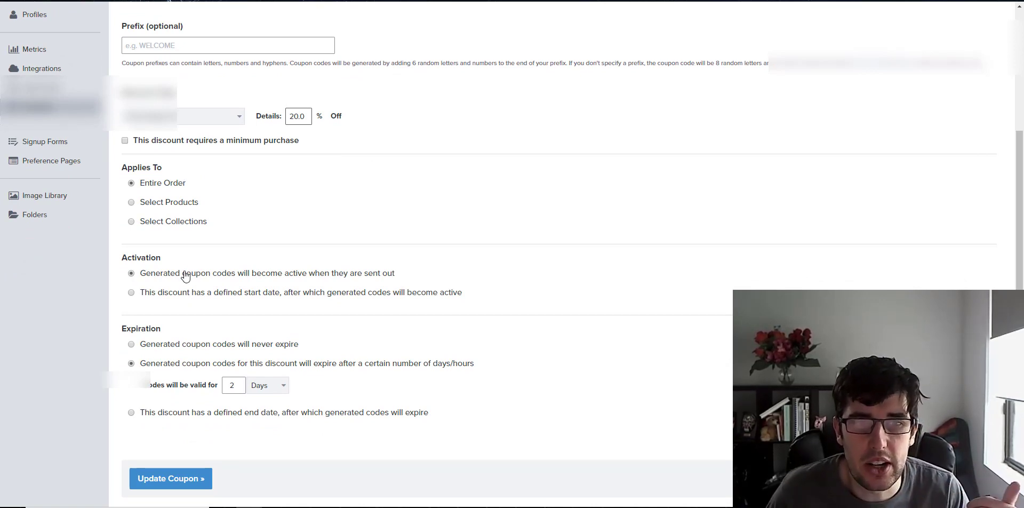
drag(181, 273, 331, 272)
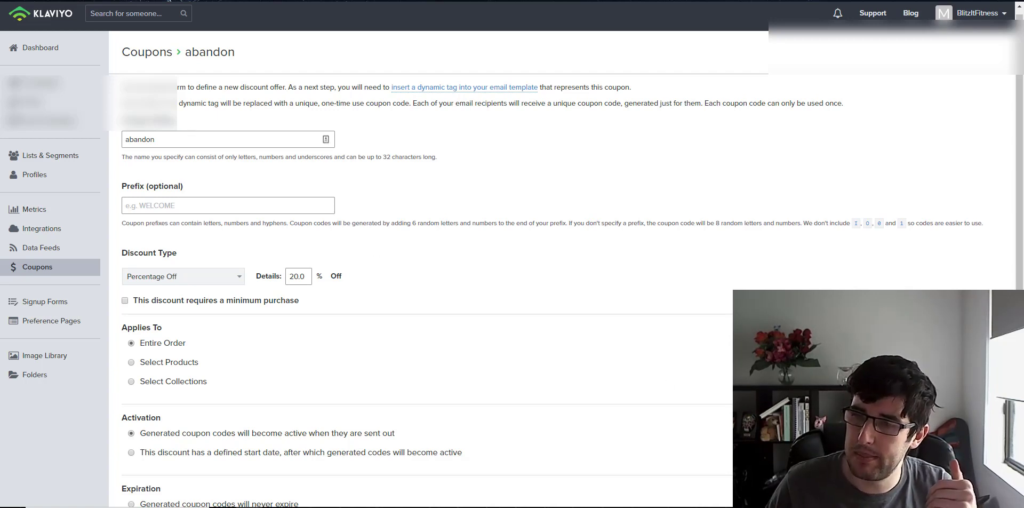
mouse_move(579, 253)
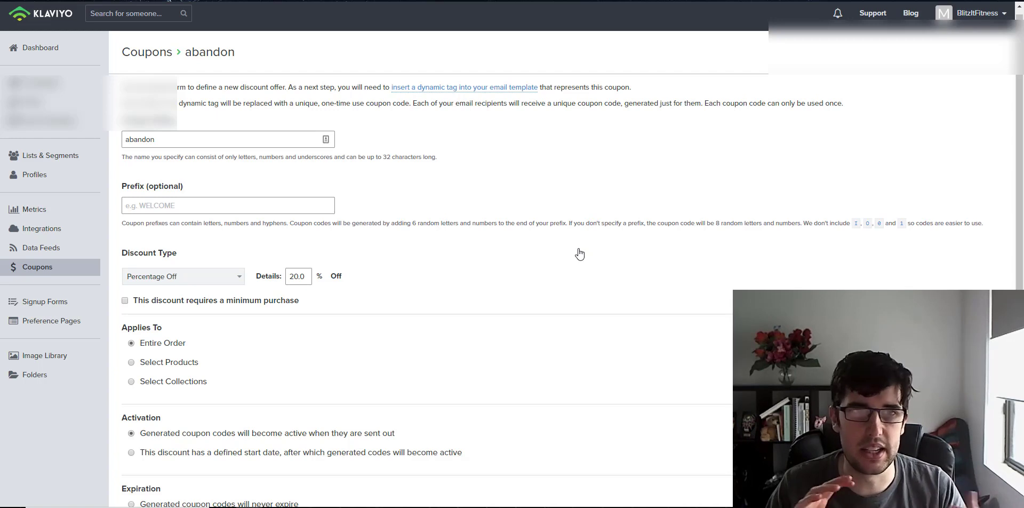